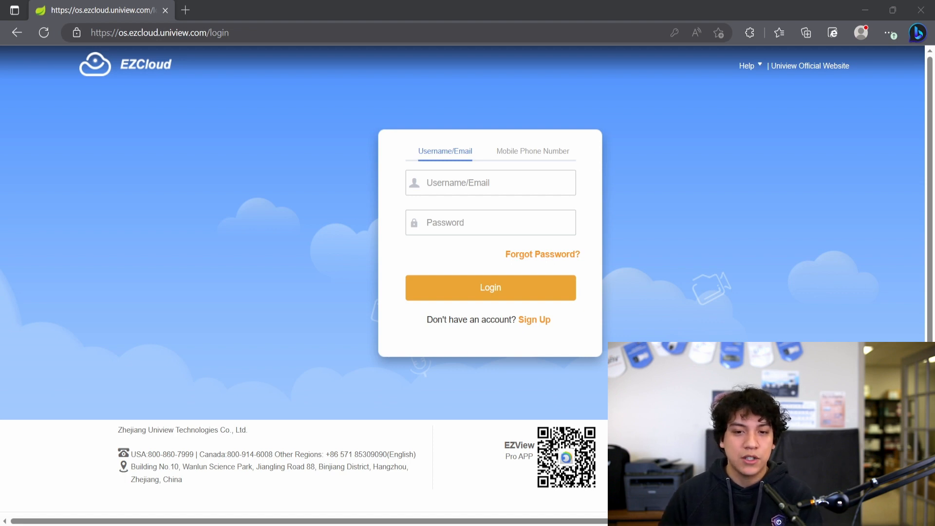
# Step: Enter the account username and password in the login form
pyautogui.click(491, 183)
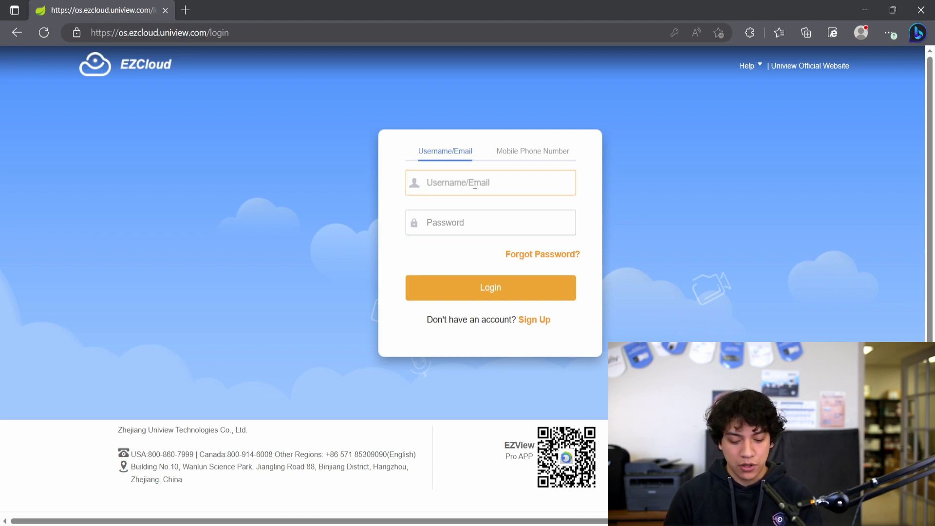
pyautogui.click(490, 288)
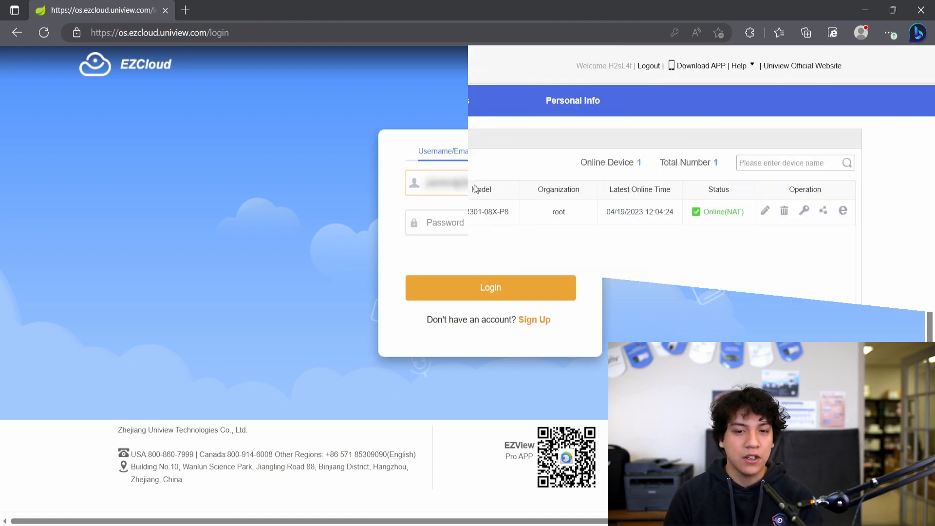
# Step: Sign in to land on Device Management listing one online cloud device
pyautogui.click(490, 288)
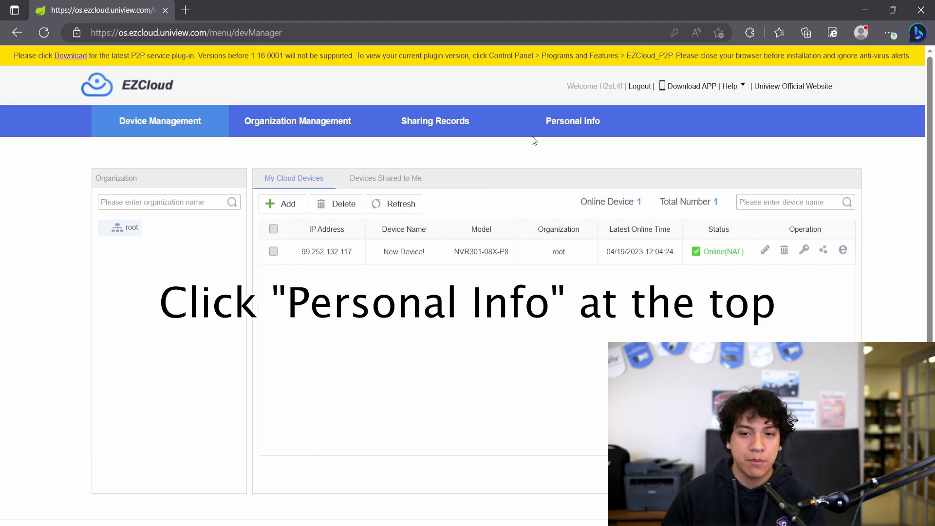
# Step: In Personal Info, set the username to XLRSecurity and save, raising the confirmation prompt
pyautogui.click(572, 120)
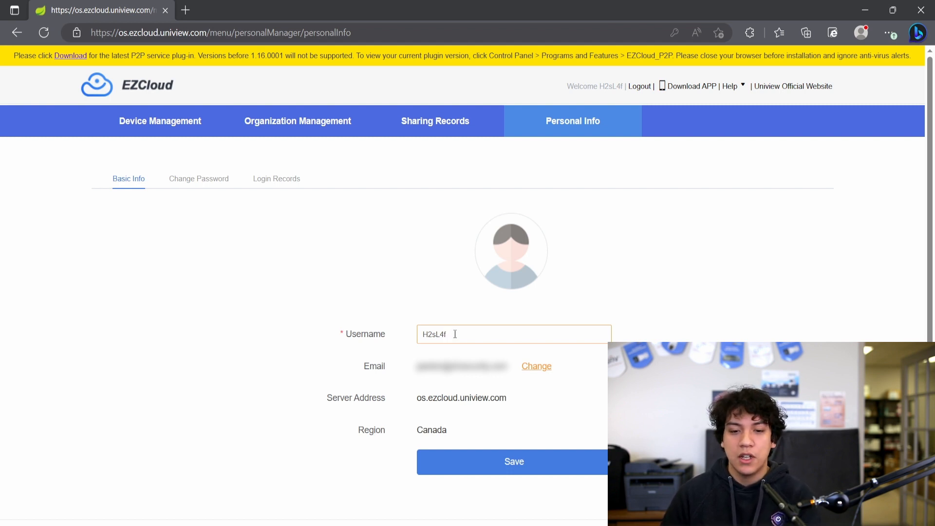
pyautogui.write('XLRSecurity')
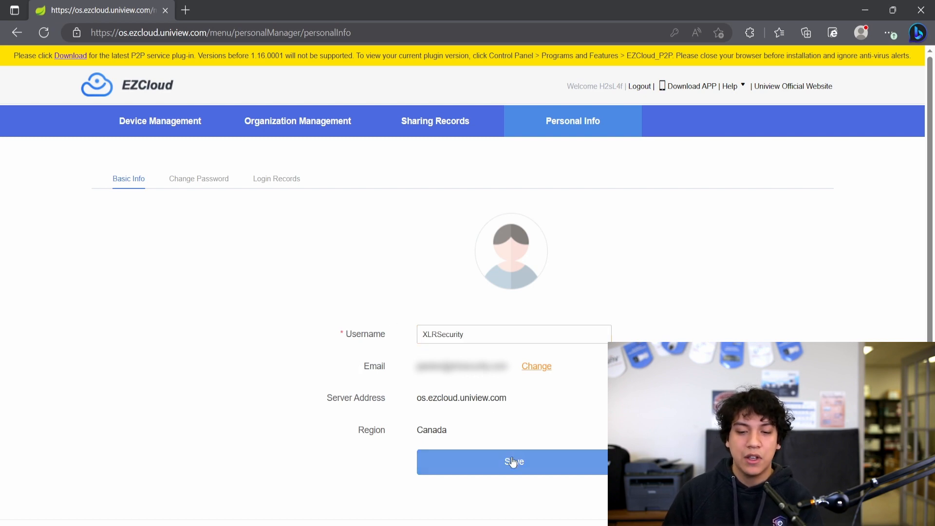
pyautogui.click(515, 462)
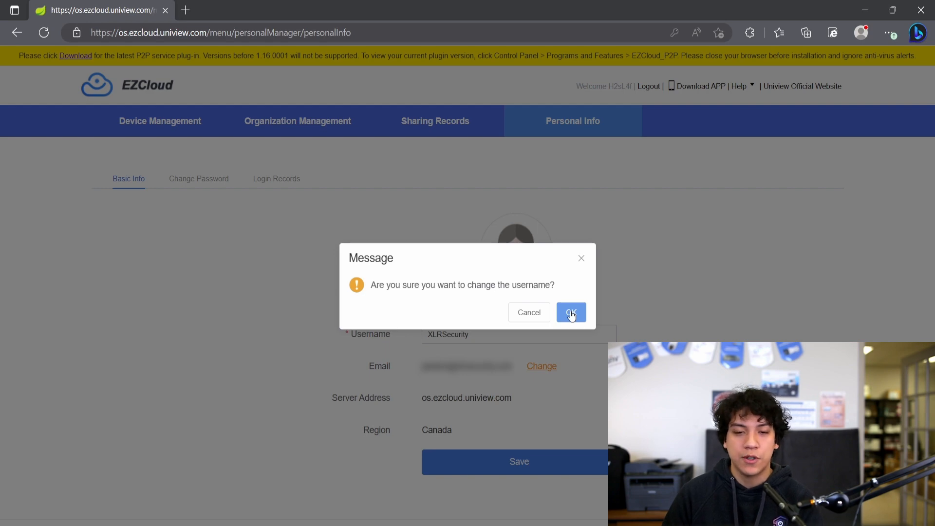
pyautogui.click(571, 312)
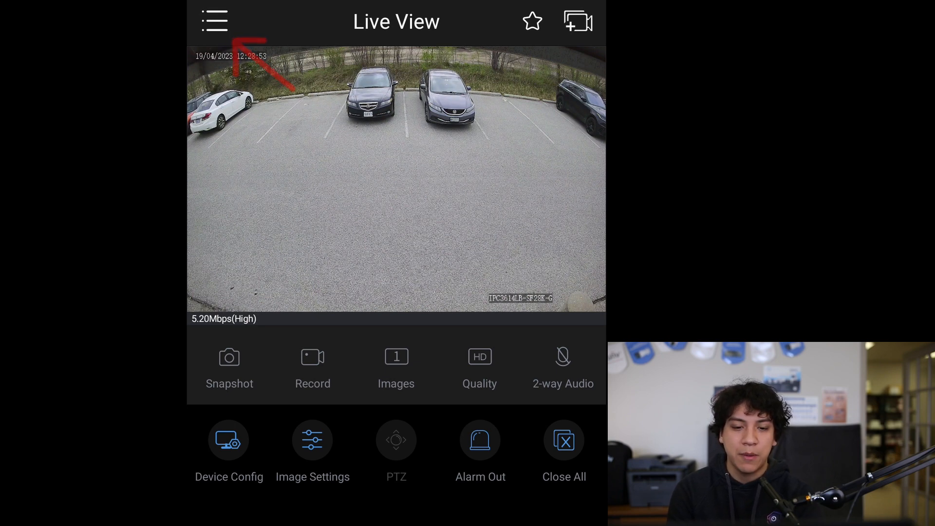
# Step: From the live view, navigate via the side menu to the Me account page
pyautogui.click(211, 18)
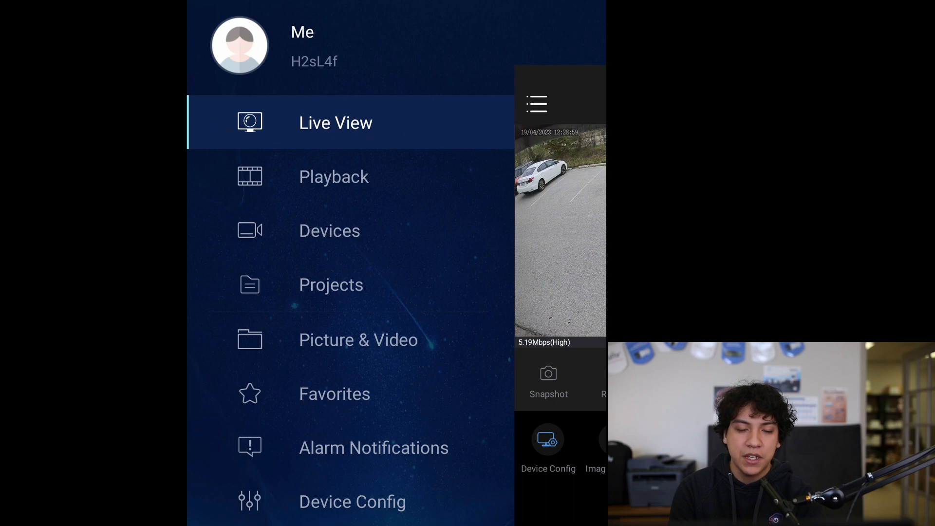
pyautogui.click(242, 45)
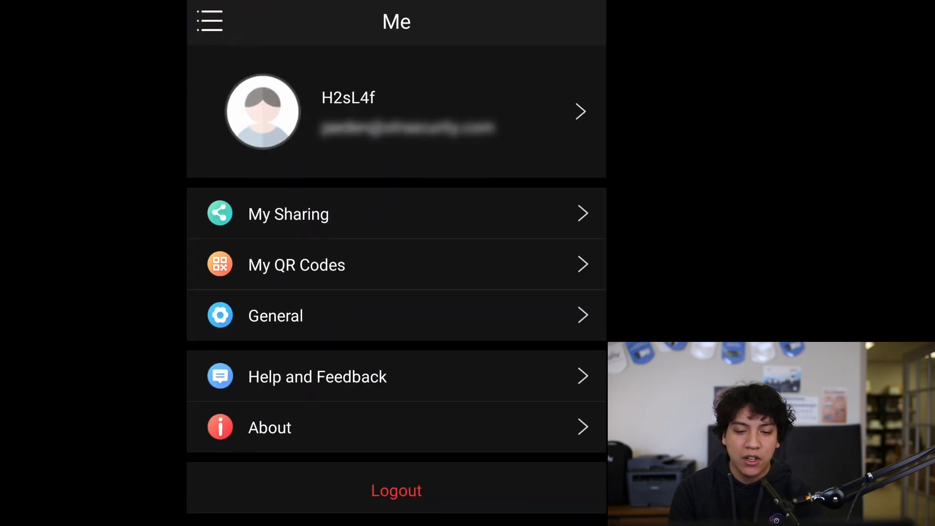
# Step: Edit the profile username field to read XLRSecurity, not yet confirmed
pyautogui.click(395, 117)
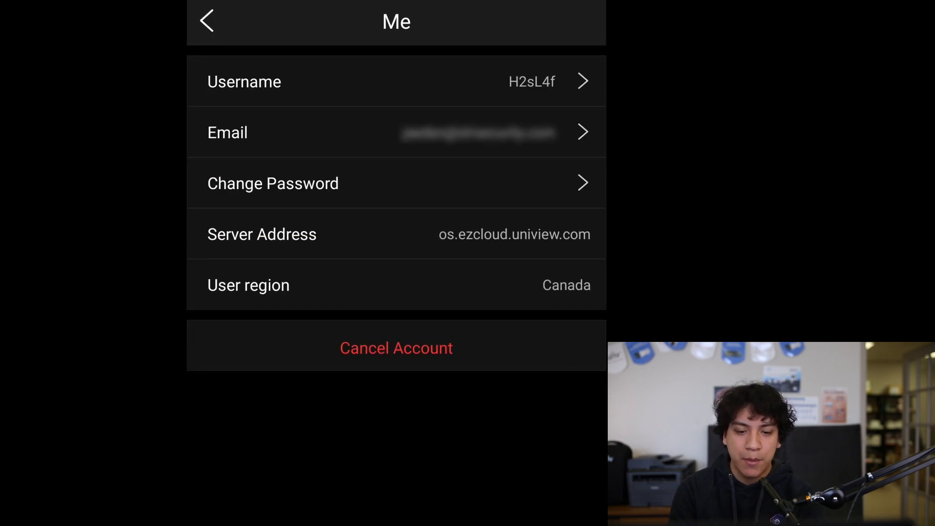
pyautogui.click(395, 82)
pyautogui.write('XLR')
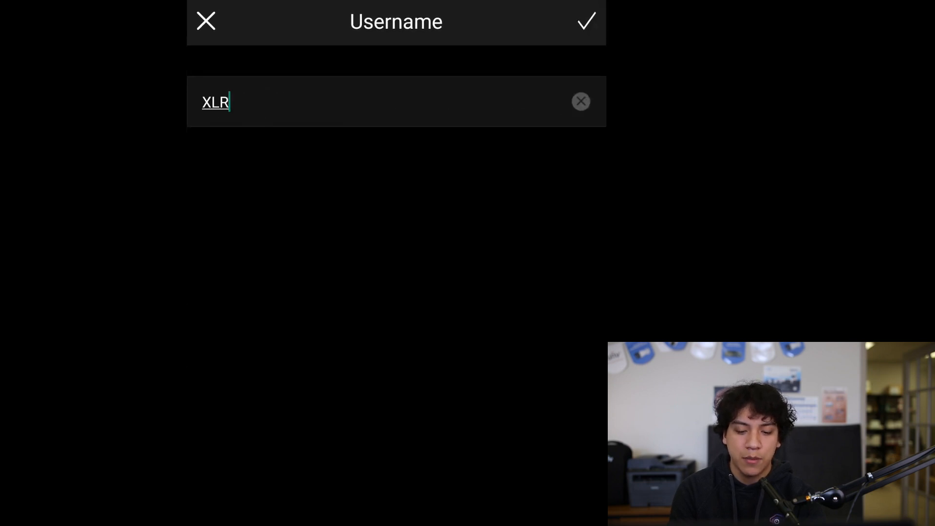
pyautogui.write('Security')
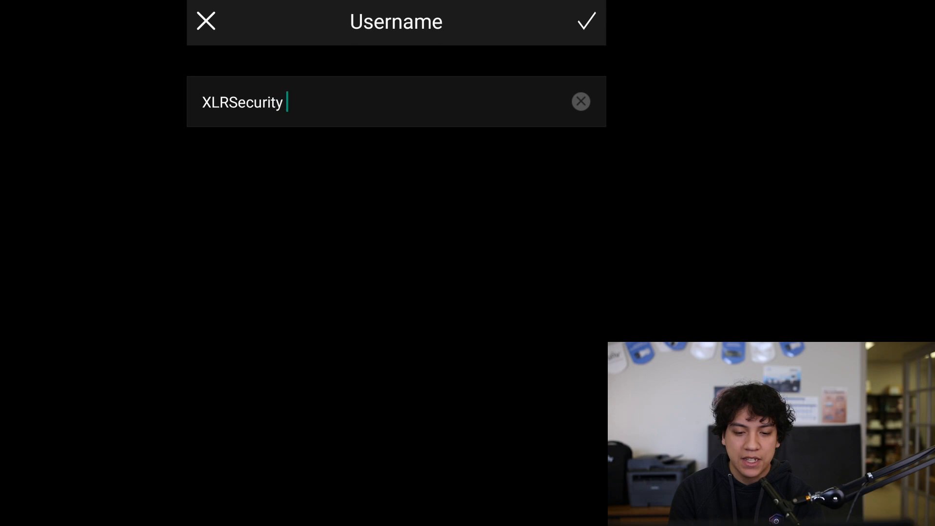